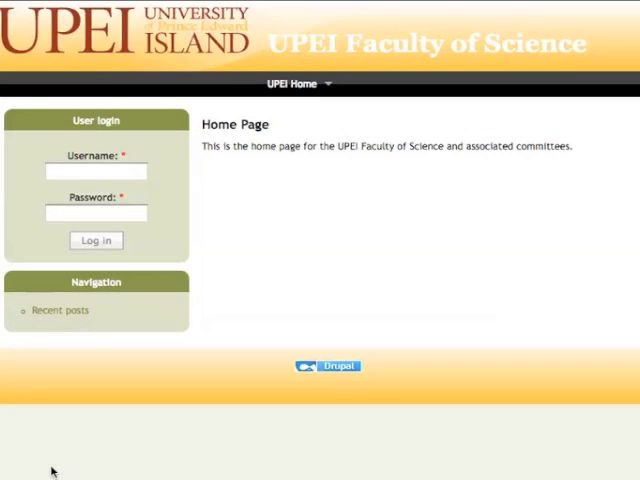
mouse_move(96, 442)
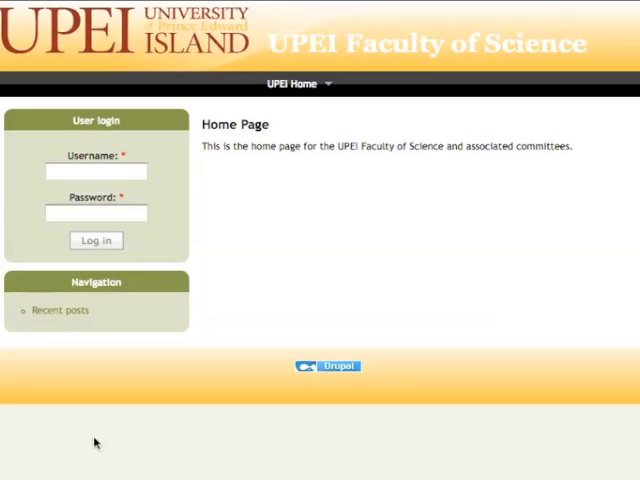
Step: Log in to the UPEI Faculty of Science site with the username and password
click(96, 172)
text(esthertester)
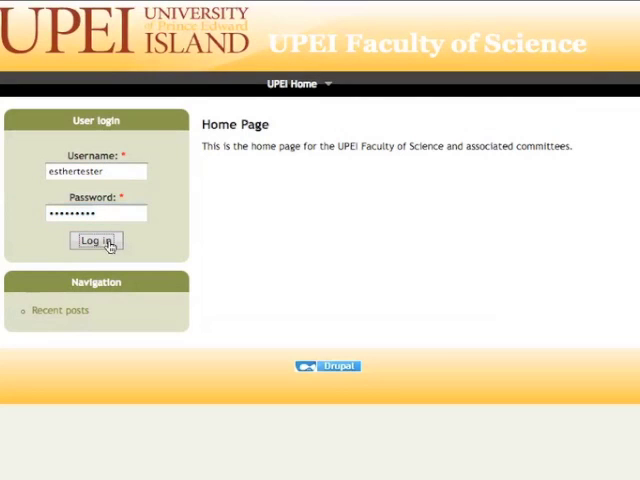
click(96, 240)
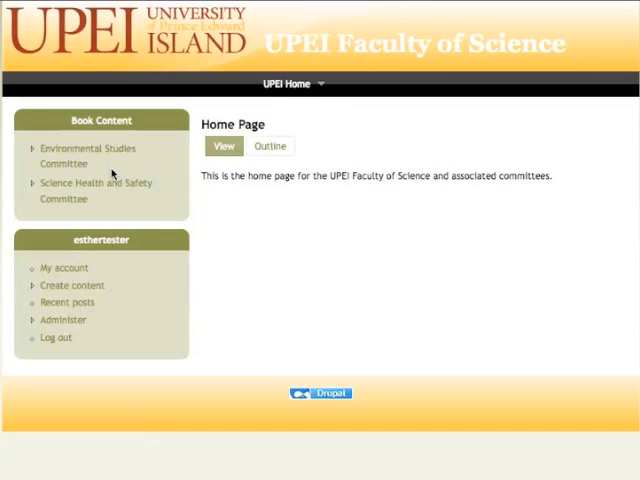
mouse_move(168, 168)
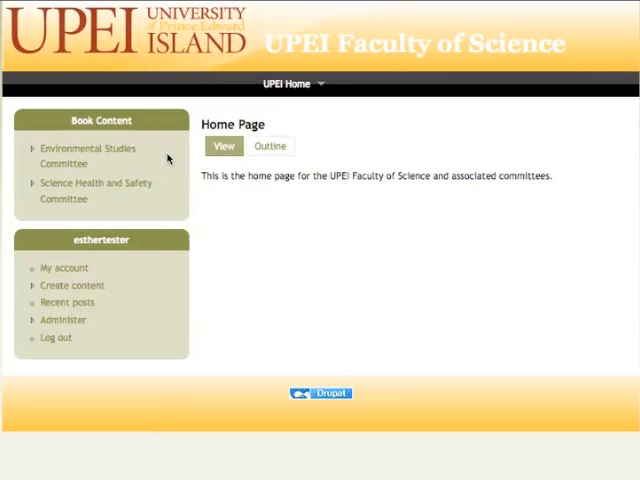
mouse_move(88, 170)
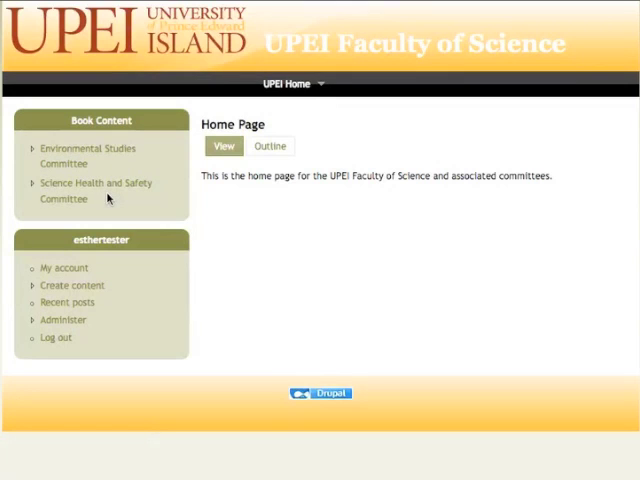
mouse_move(156, 248)
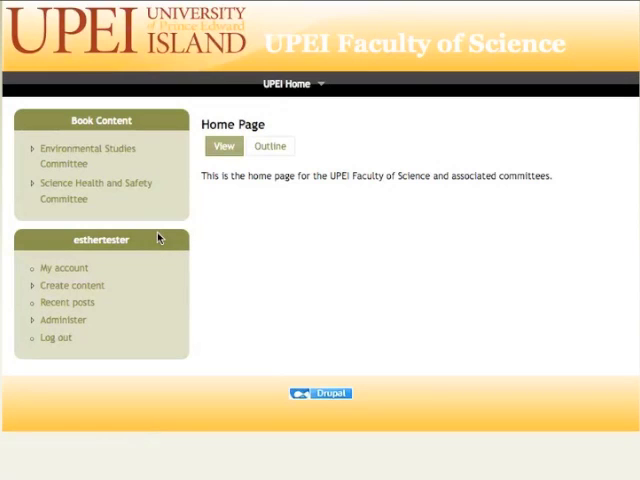
mouse_move(170, 182)
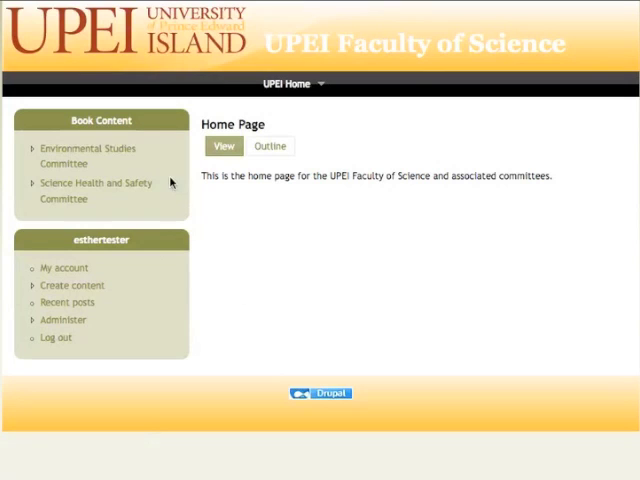
Step: Start a new Book page from Create content
click(88, 156)
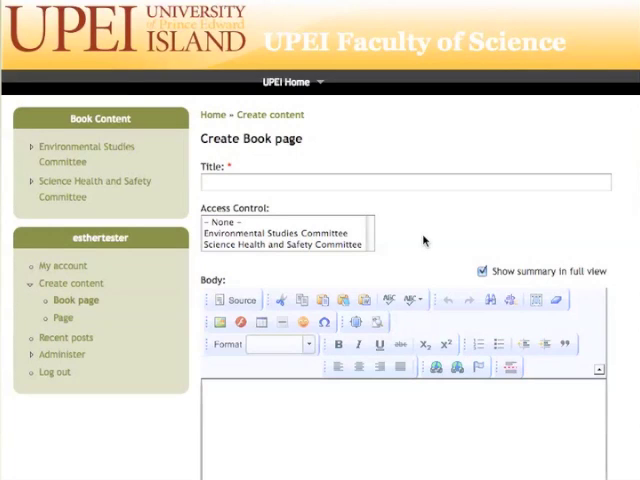
mouse_move(374, 204)
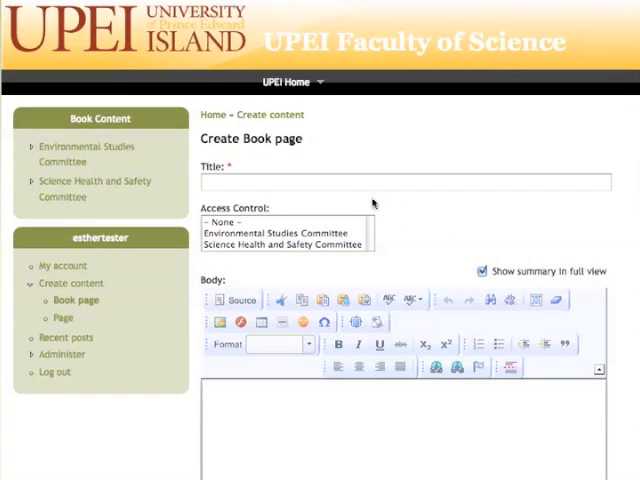
Step: Title the page Test Page and restrict access to the Environmental Studies Committee
click(404, 184)
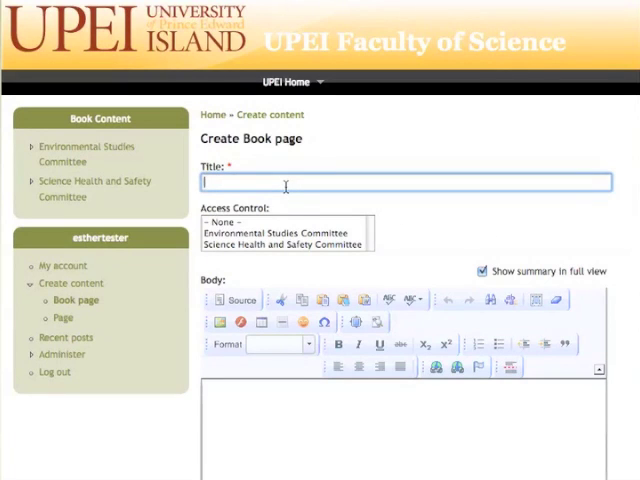
text(TEST)
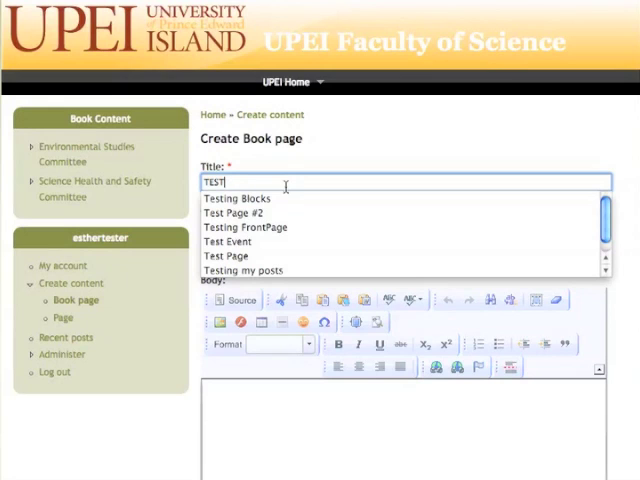
click(228, 256)
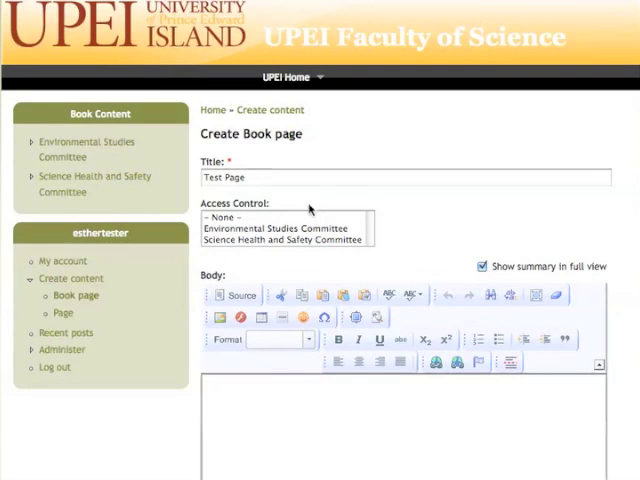
mouse_move(384, 234)
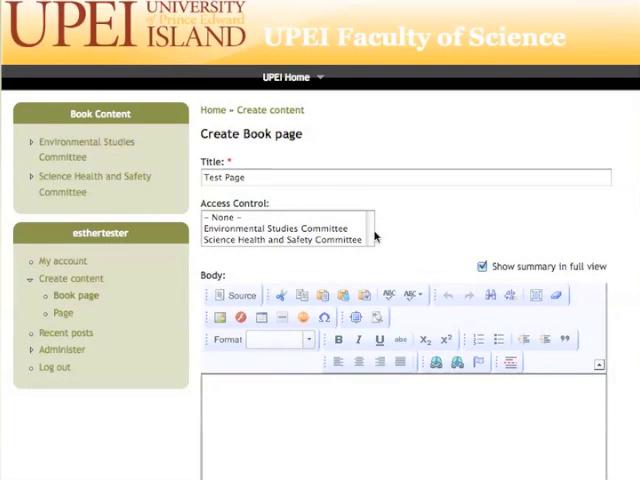
click(280, 228)
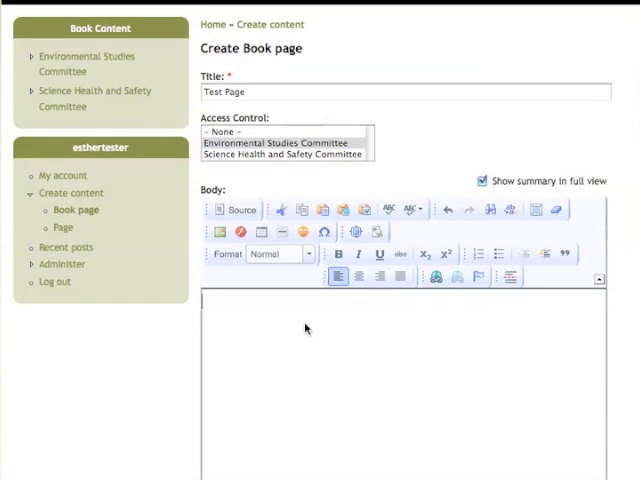
Step: Enter the body text "This is a test page."
text(This is a test p)
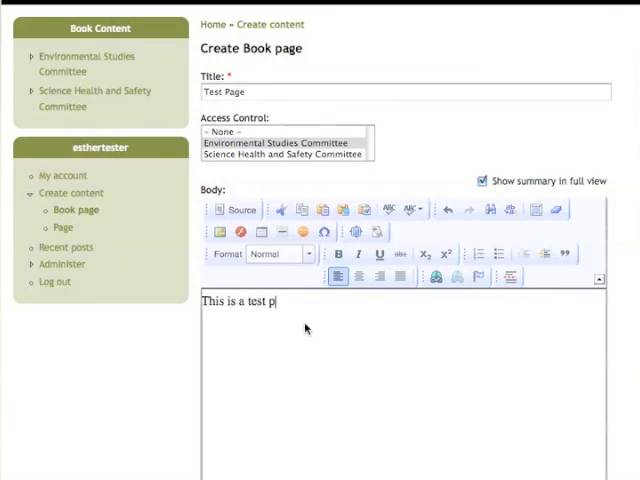
text(age.)
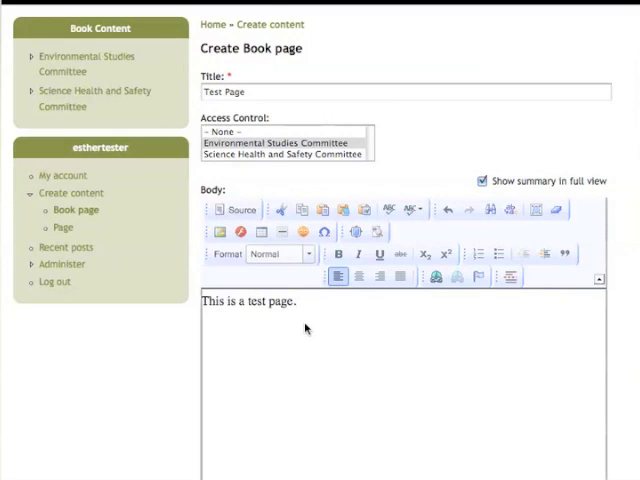
scroll(down, 3)
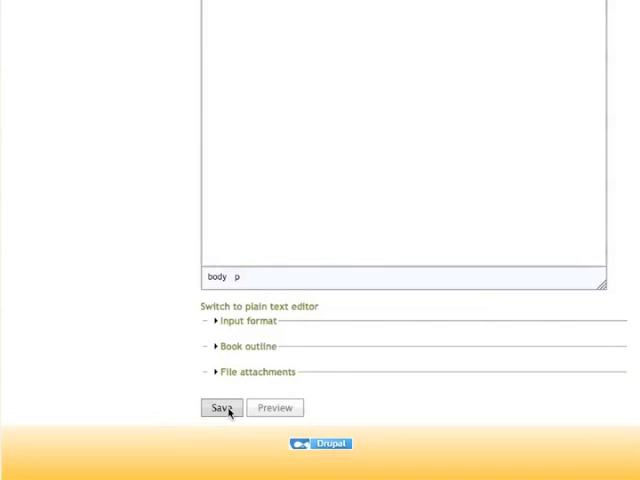
Step: Save the new book page and review the Environmental Studies Committee book's child pages
click(220, 408)
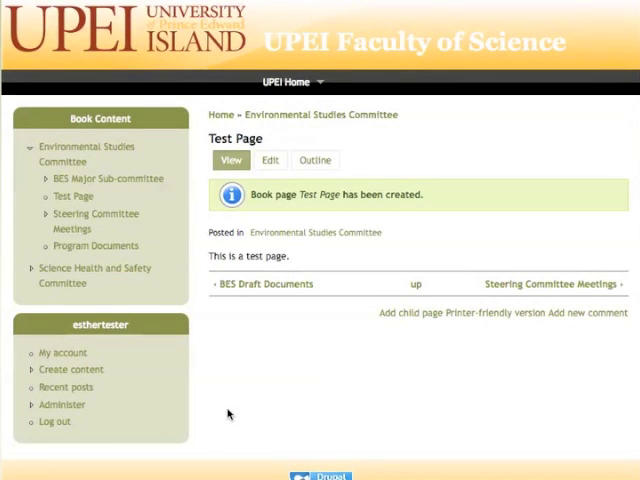
mouse_move(308, 298)
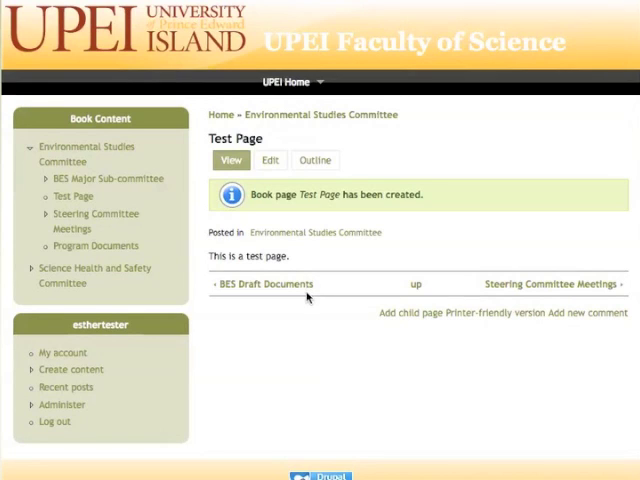
mouse_move(318, 114)
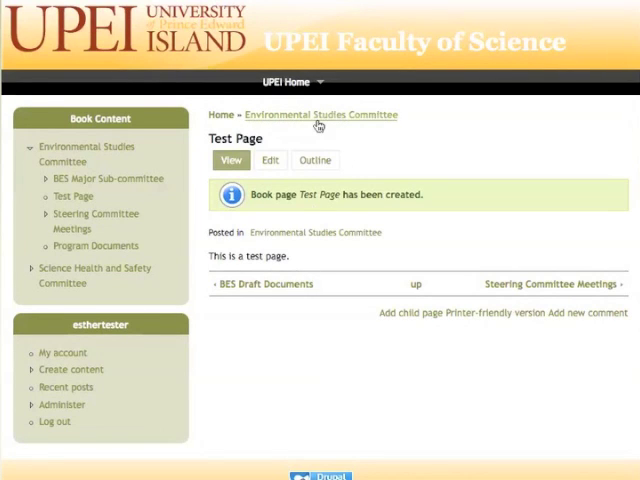
click(320, 114)
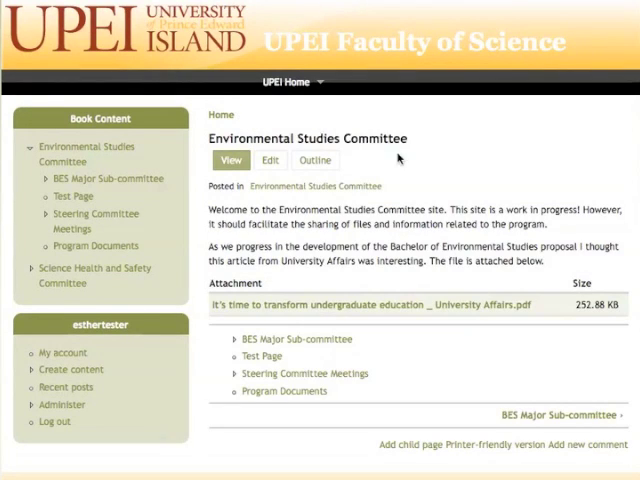
mouse_move(480, 368)
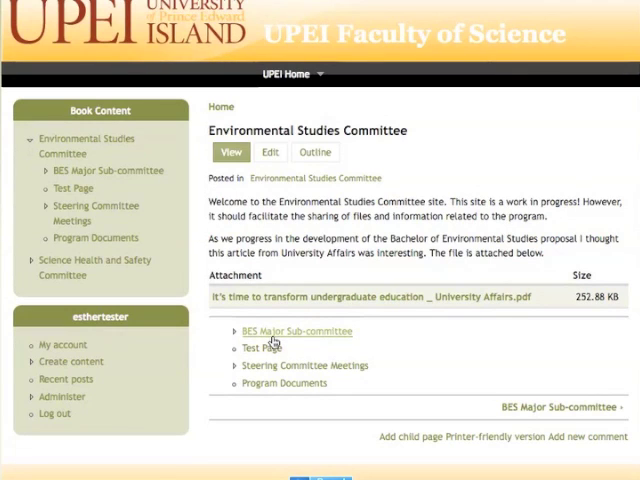
mouse_move(344, 350)
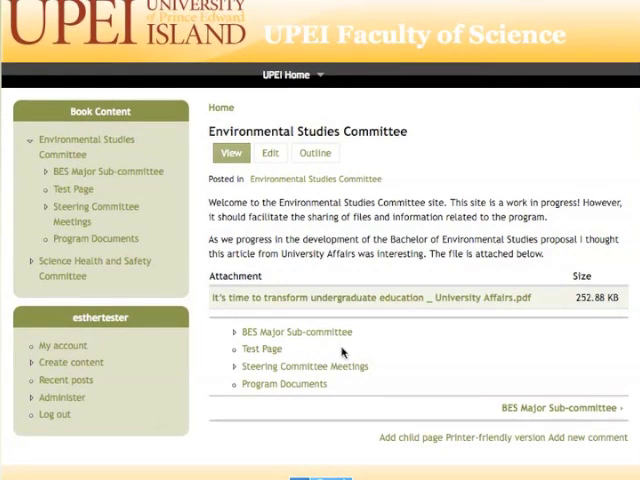
mouse_move(324, 356)
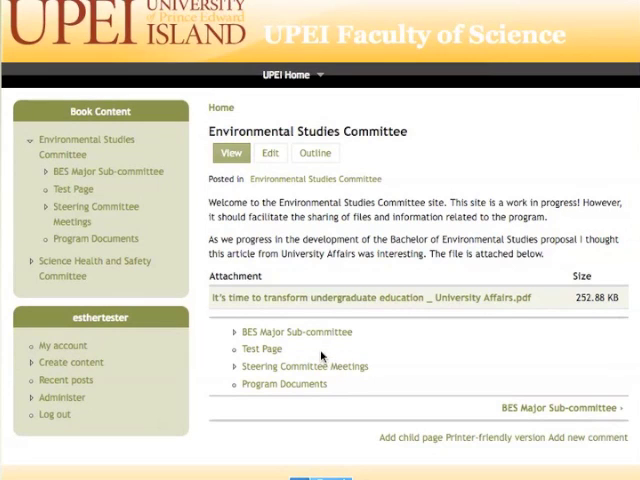
mouse_move(278, 400)
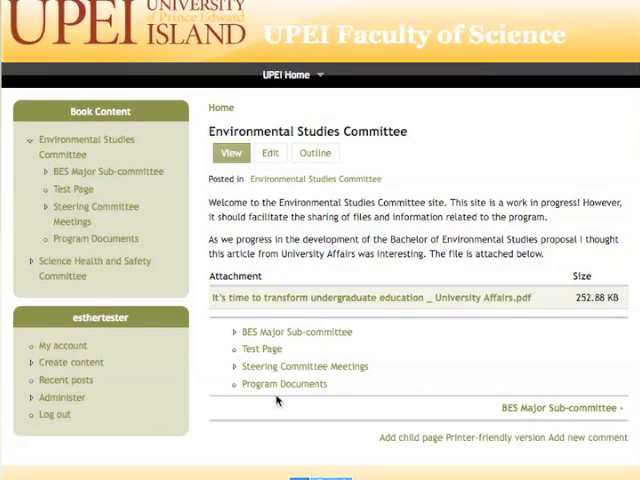
scroll(down, 3)
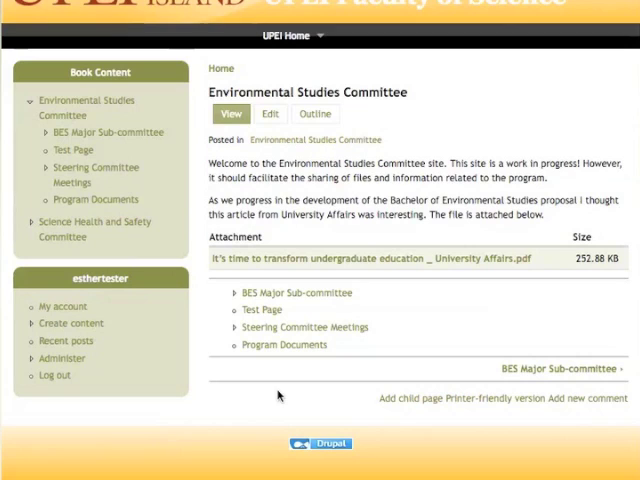
mouse_move(284, 344)
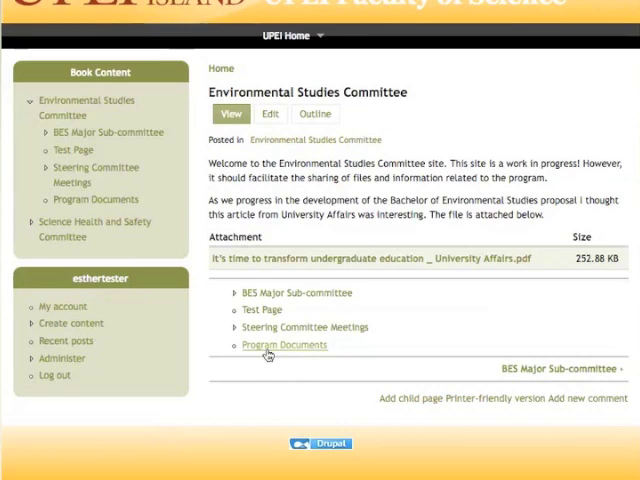
Step: View the book outline settings of the Program Documents page
click(284, 344)
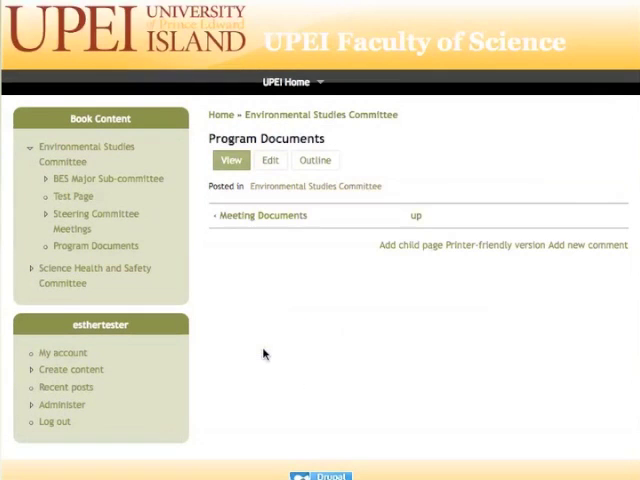
mouse_move(320, 176)
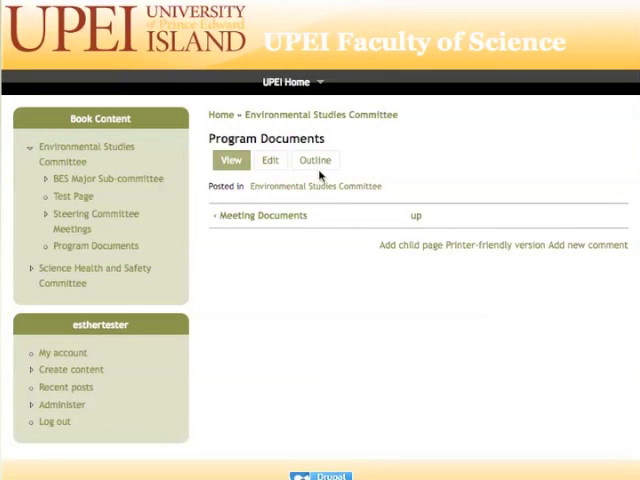
click(316, 160)
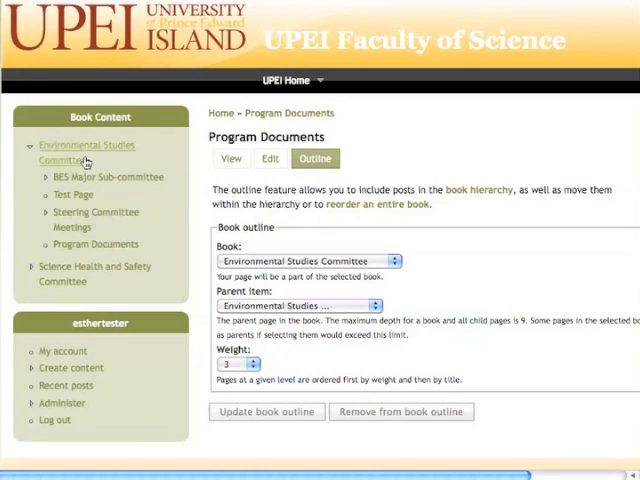
Step: Give Test Page weight 4 in the book outline so it follows Program Documents
click(86, 152)
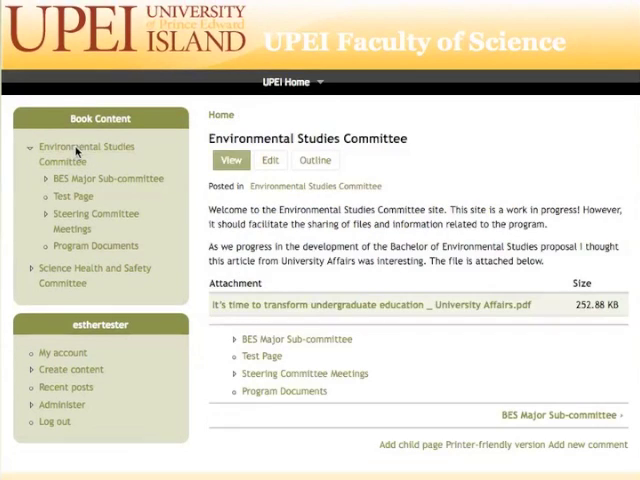
mouse_move(262, 356)
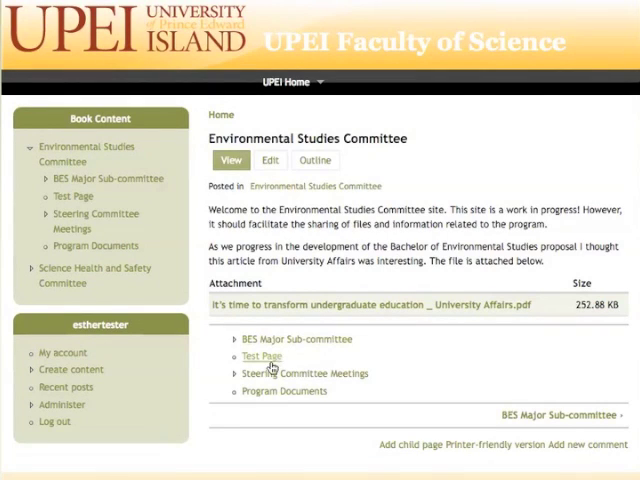
click(262, 356)
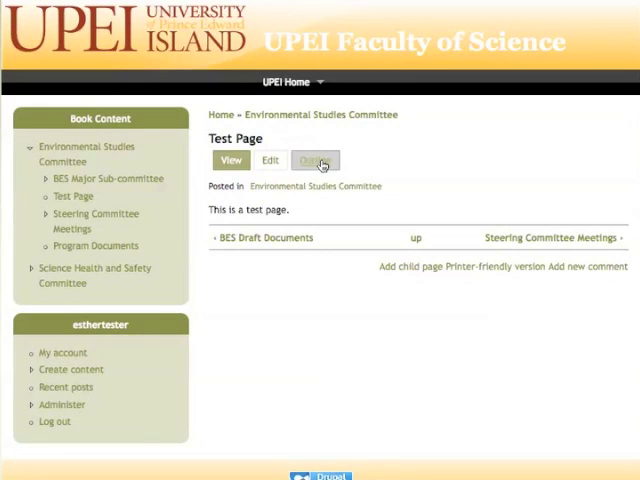
click(316, 160)
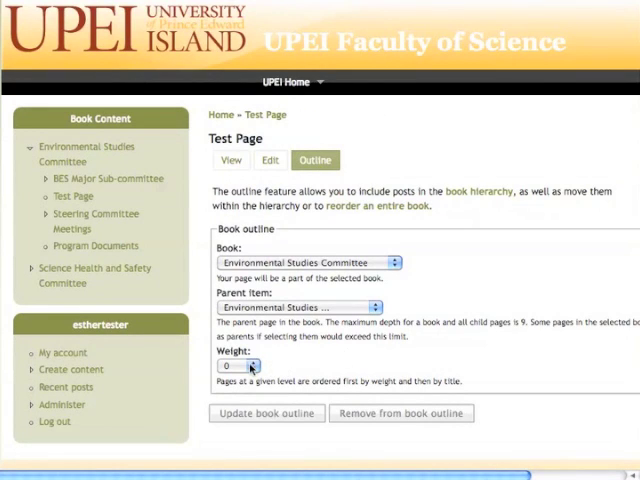
click(248, 364)
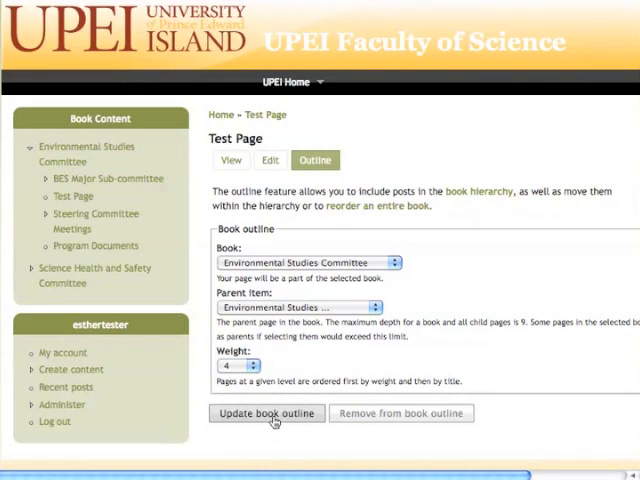
click(264, 412)
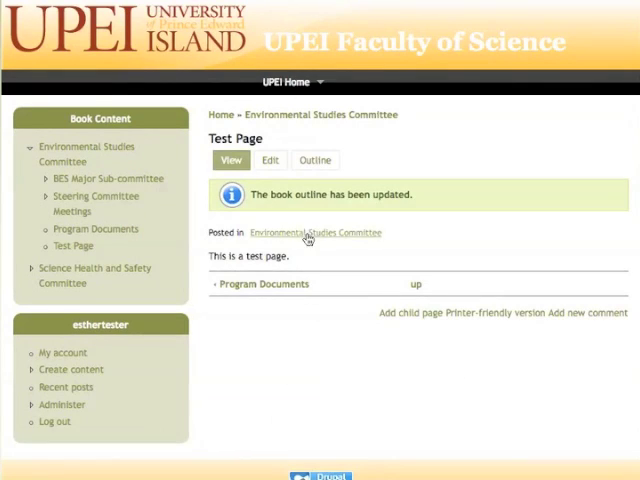
click(316, 232)
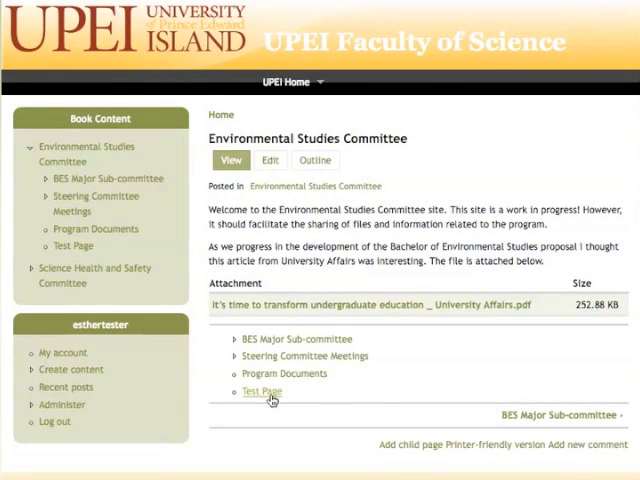
mouse_move(332, 400)
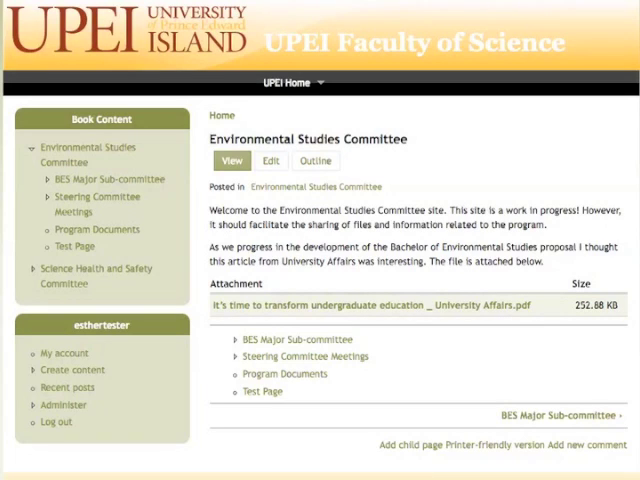
mouse_move(84, 468)
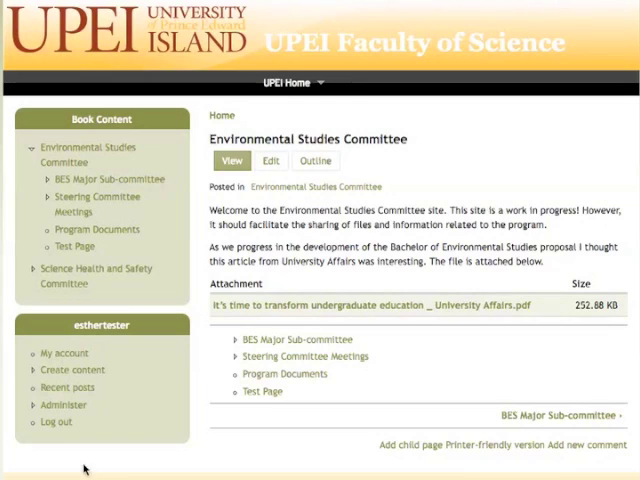
mouse_move(258, 396)
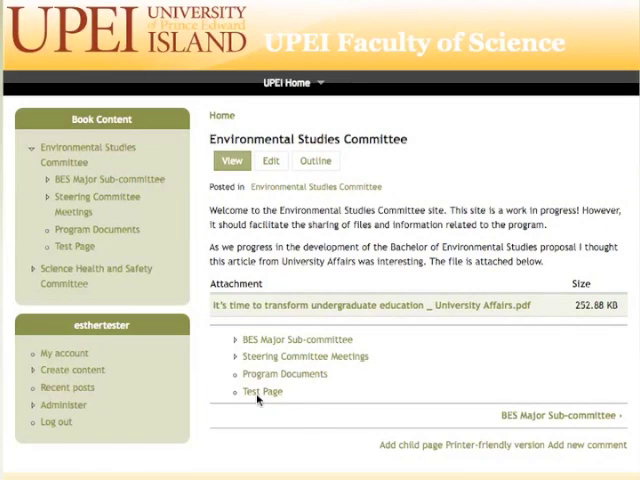
click(262, 392)
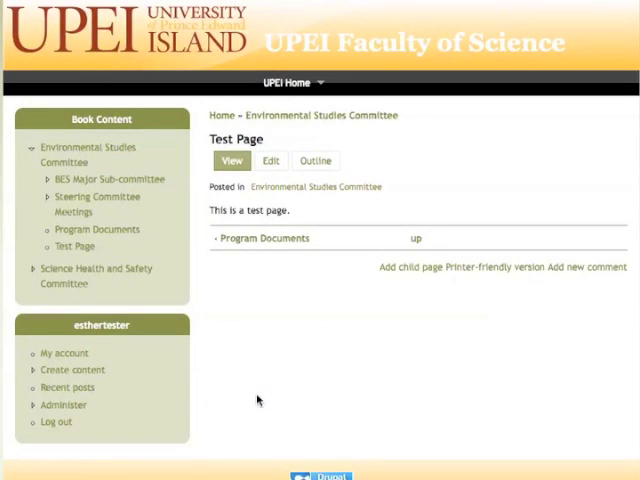
mouse_move(324, 146)
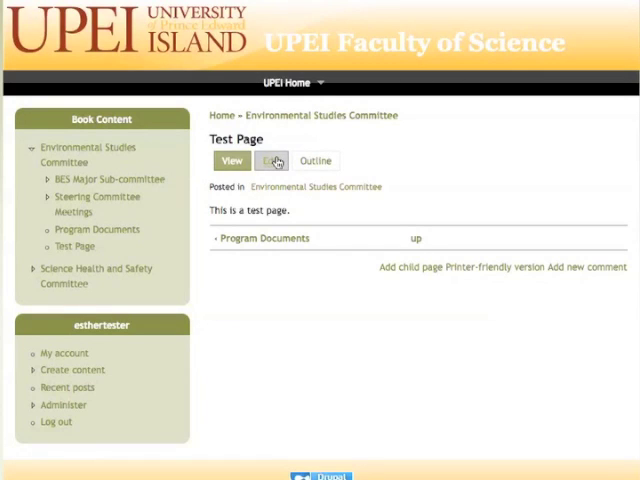
Step: Begin editing Test Page and bring the body editor into view
click(272, 160)
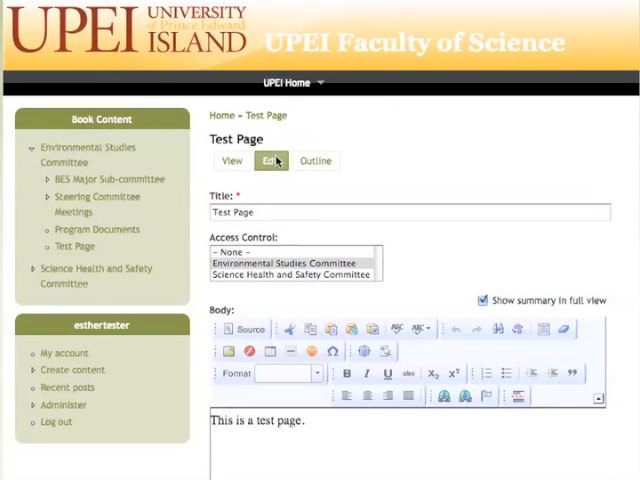
mouse_move(284, 228)
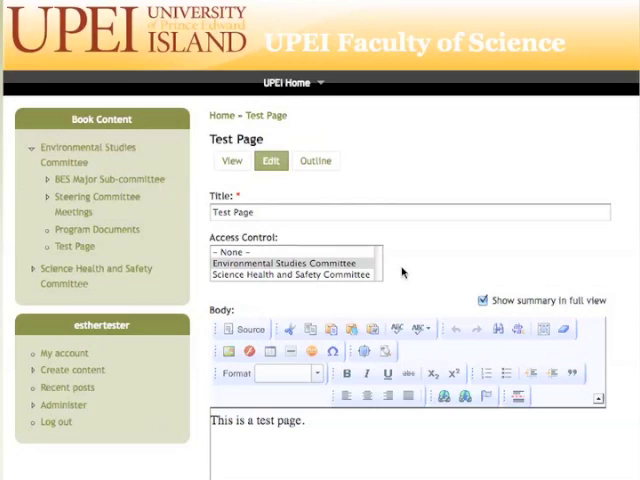
scroll(down, 3)
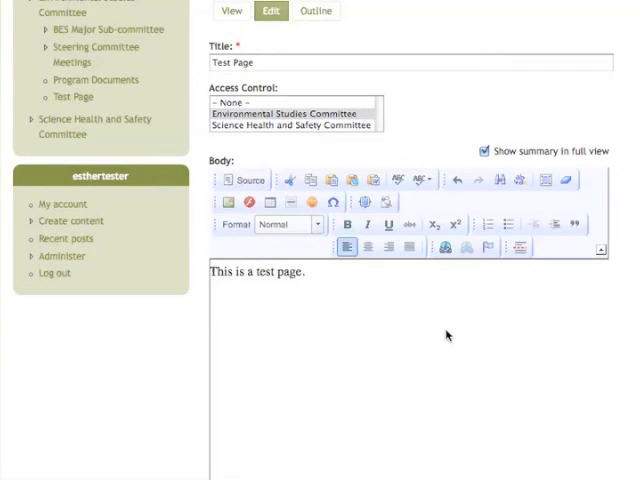
scroll(up, 3)
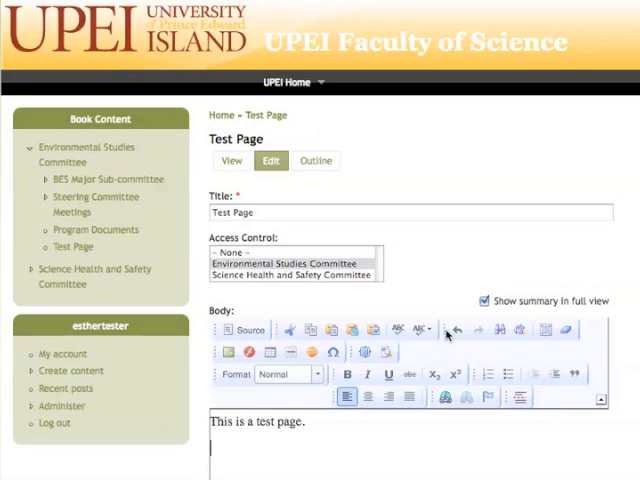
scroll(down, 3)
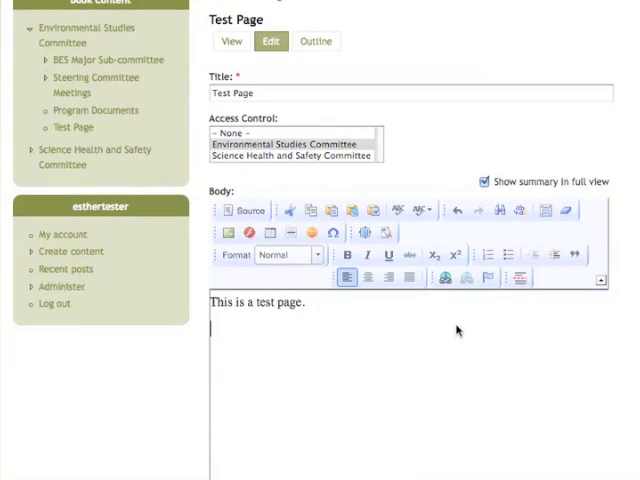
mouse_move(448, 314)
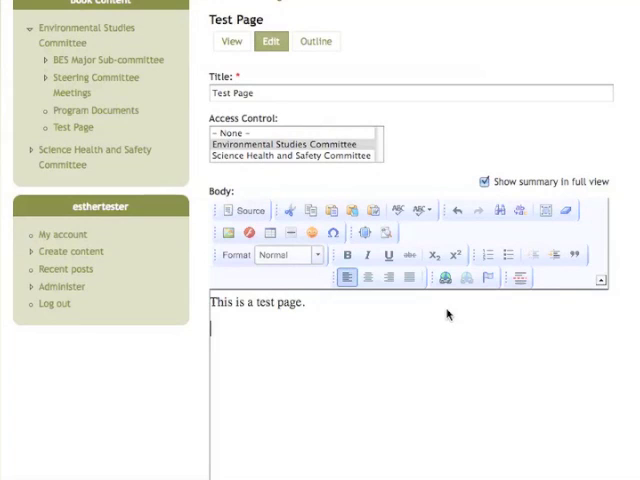
mouse_move(444, 278)
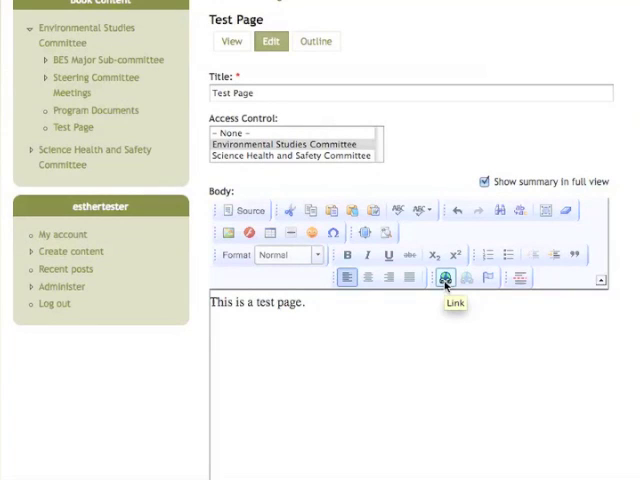
click(444, 278)
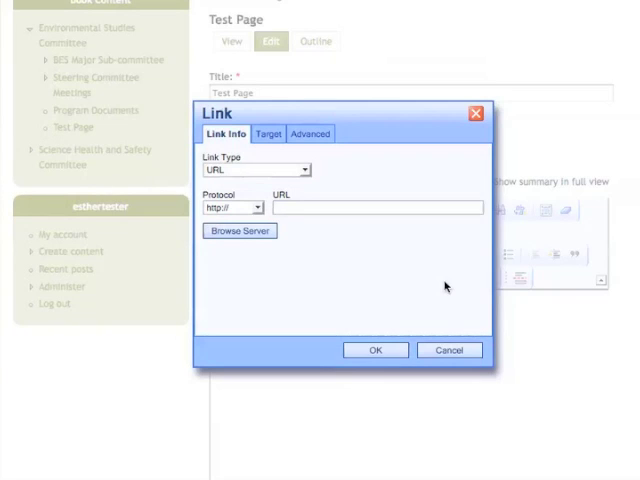
text(www.upei.ca)
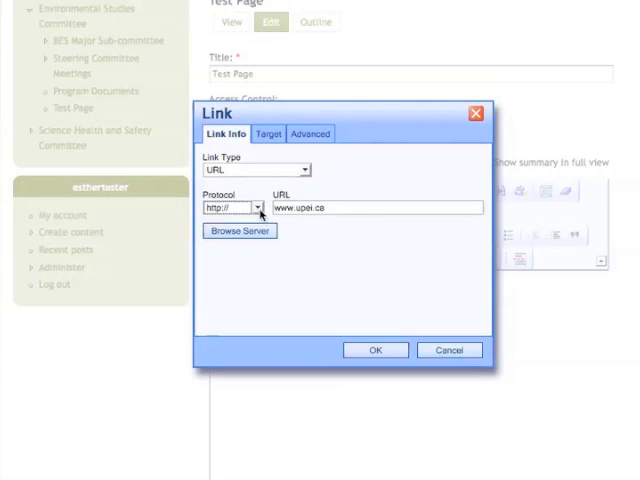
click(258, 208)
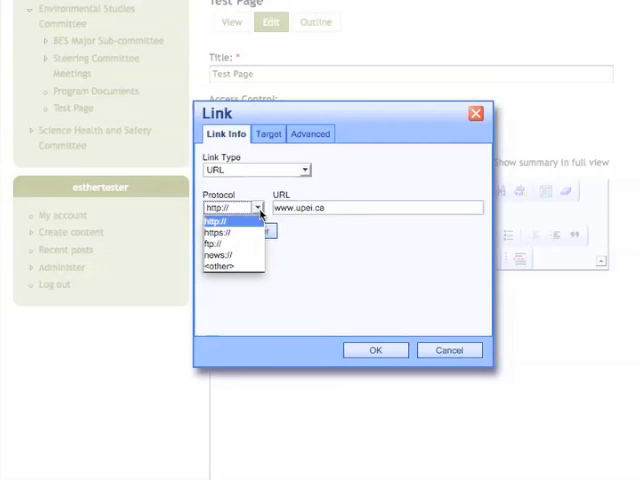
click(222, 220)
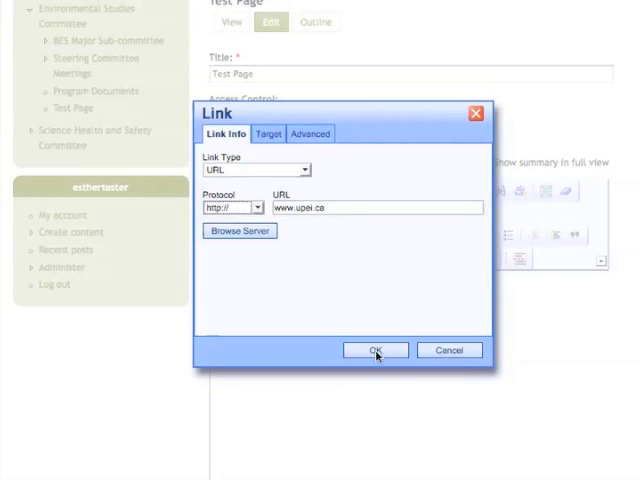
click(376, 348)
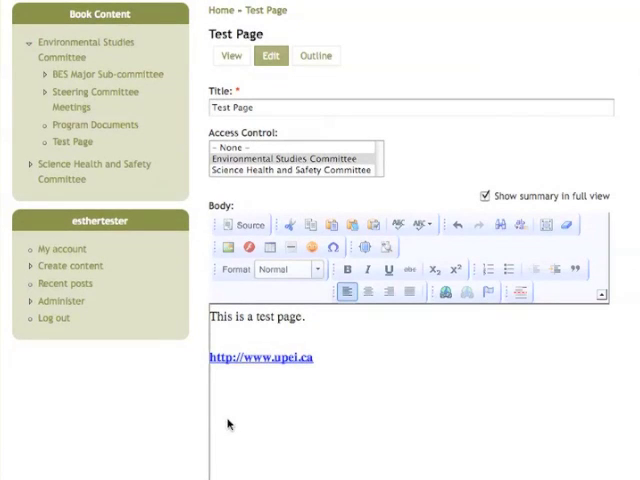
mouse_move(230, 348)
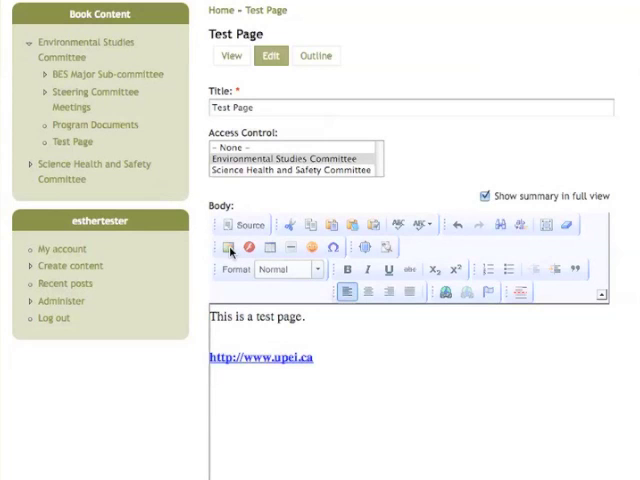
Step: Start inserting an image and browse the server's uploaded files
click(228, 248)
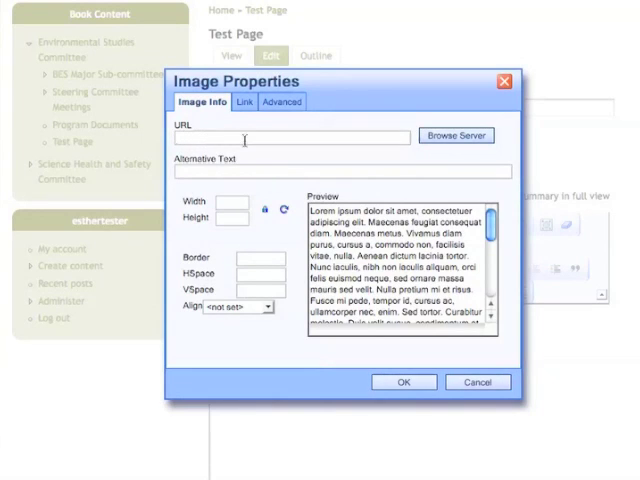
mouse_move(316, 142)
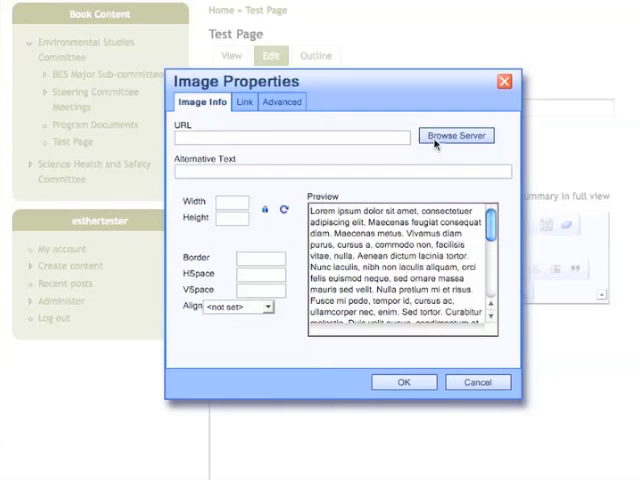
click(456, 136)
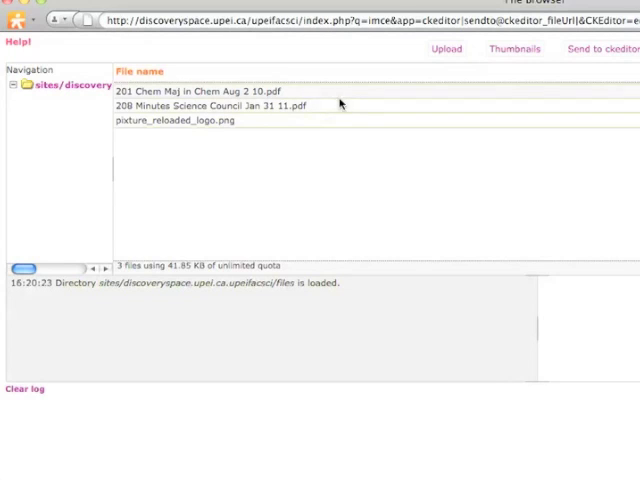
mouse_move(350, 142)
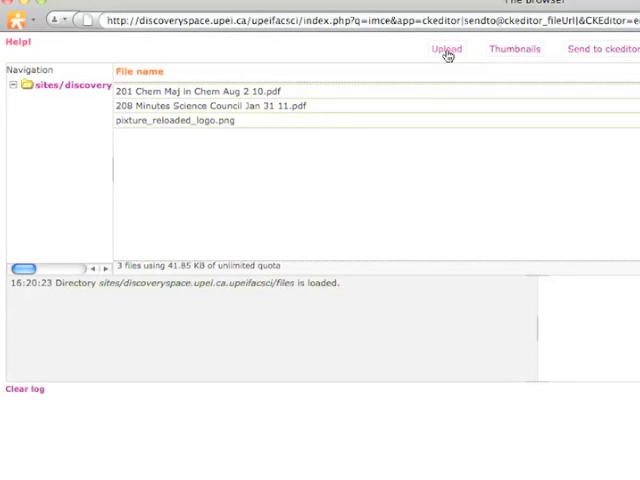
mouse_move(324, 120)
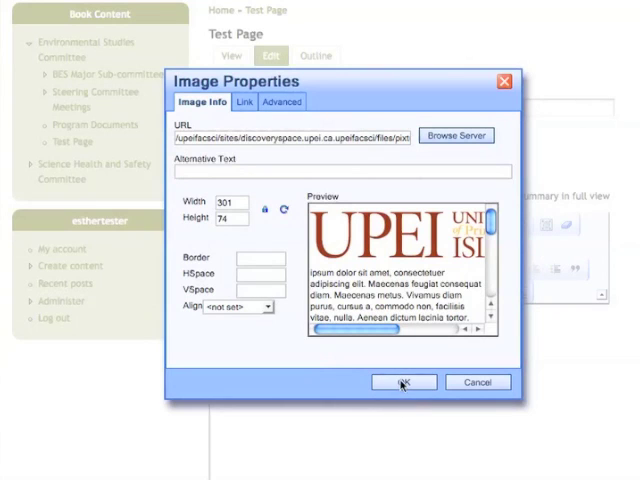
Step: Place the UPEI logo in the body and save the updated Test Page
click(402, 382)
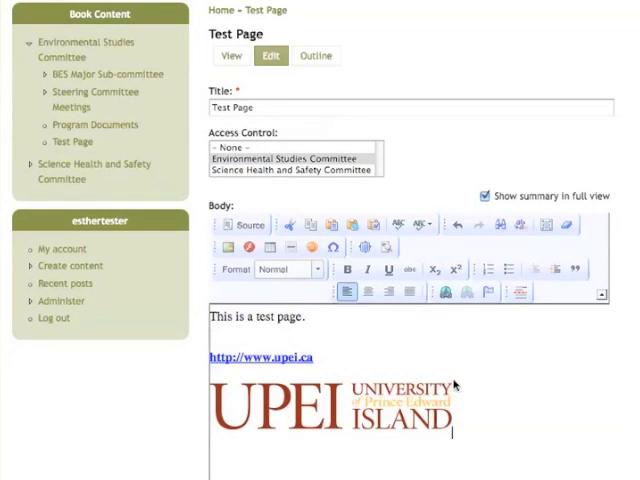
scroll(down, 3)
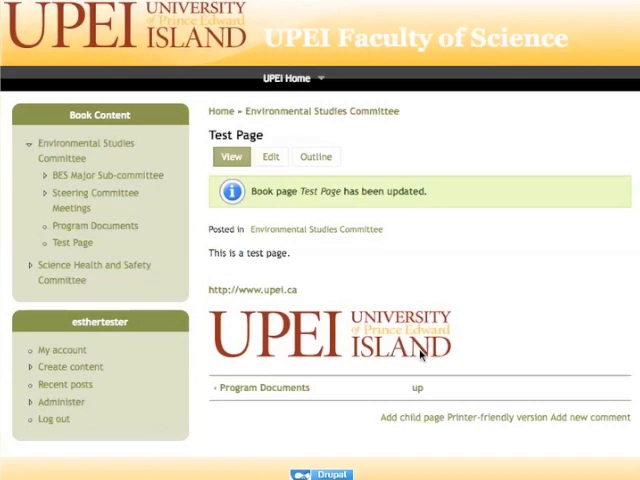
mouse_move(418, 356)
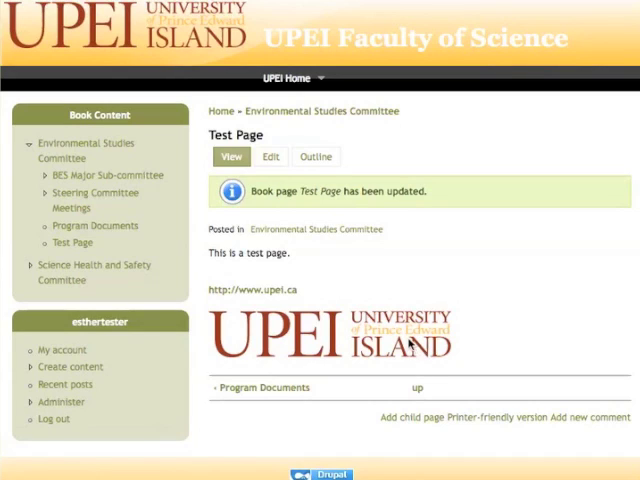
mouse_move(376, 264)
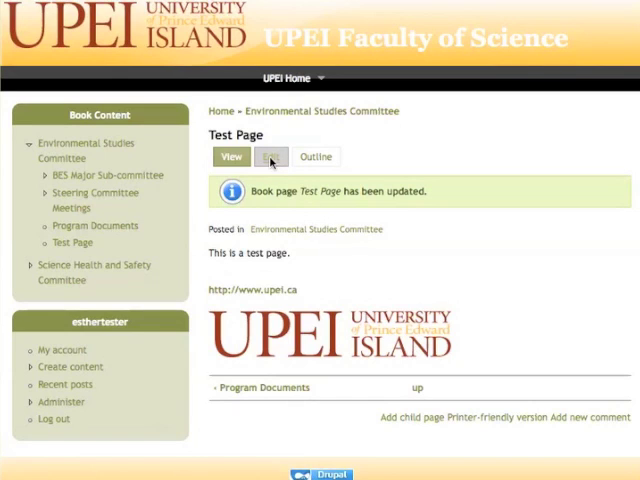
Step: Attach 'Winter 2011 - Schedule - February 14 - February 20-1.pdf' to Test Page under File attachments
click(270, 156)
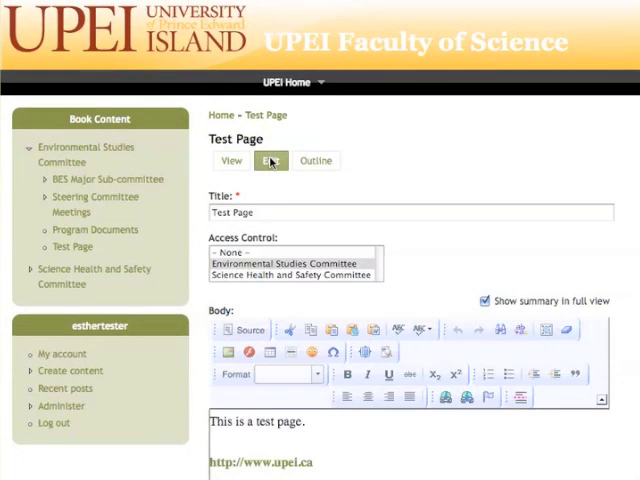
scroll(down, 3)
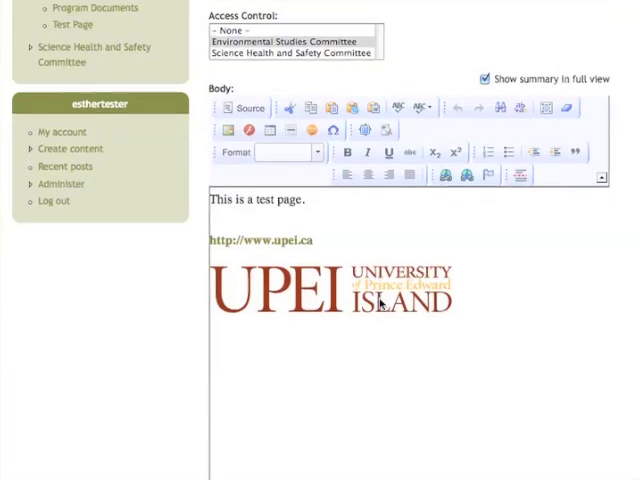
scroll(down, 3)
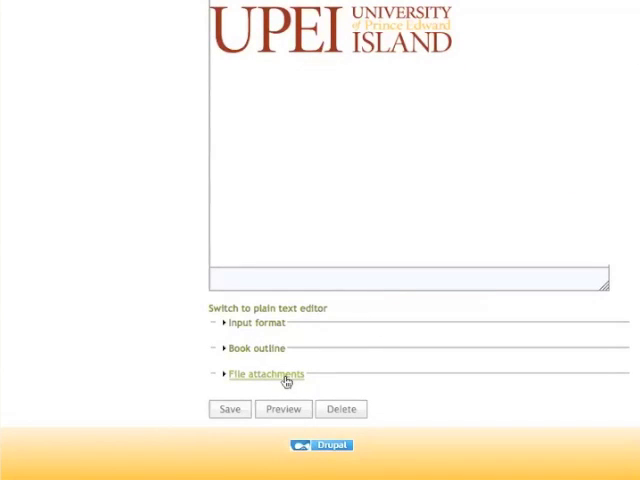
click(264, 374)
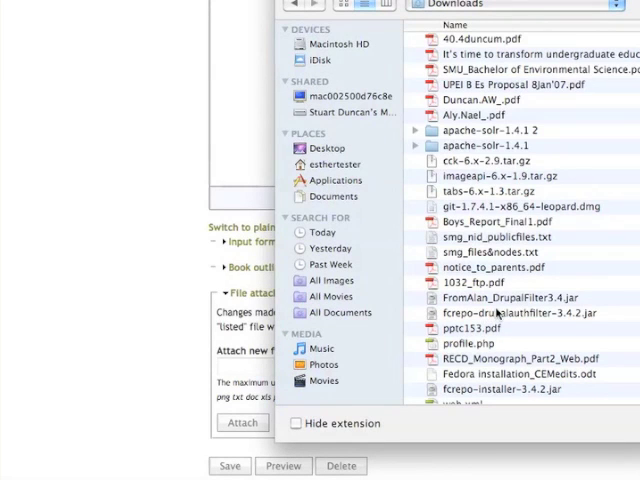
scroll(down, 3)
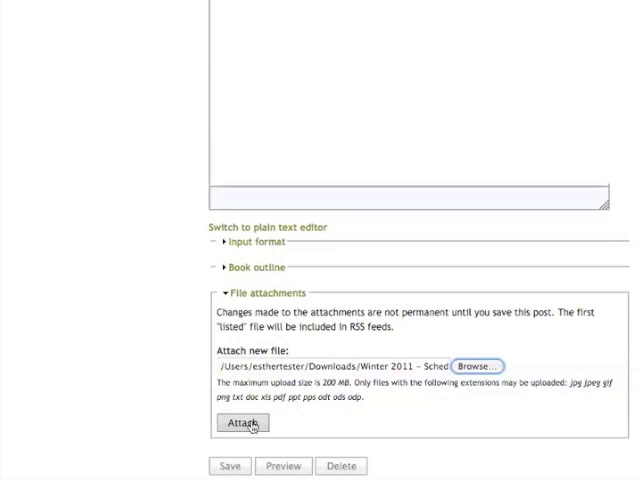
click(242, 422)
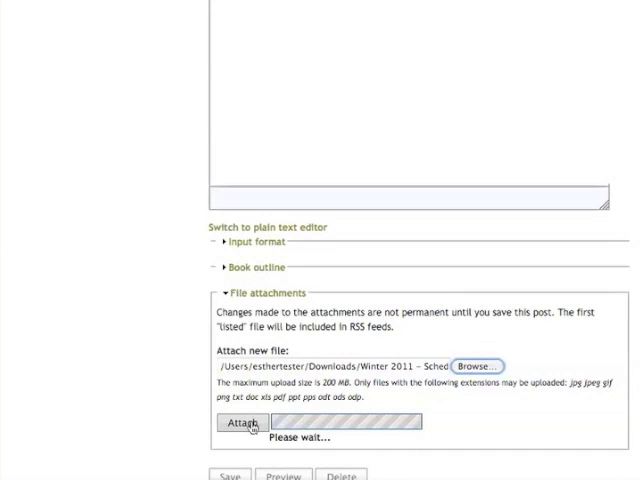
click(242, 422)
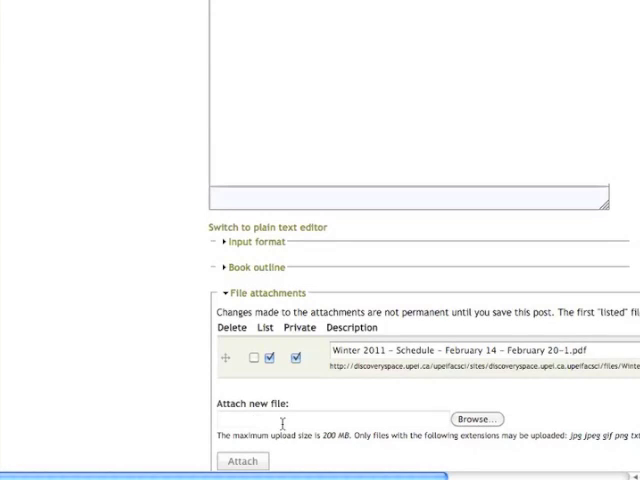
scroll(down, 3)
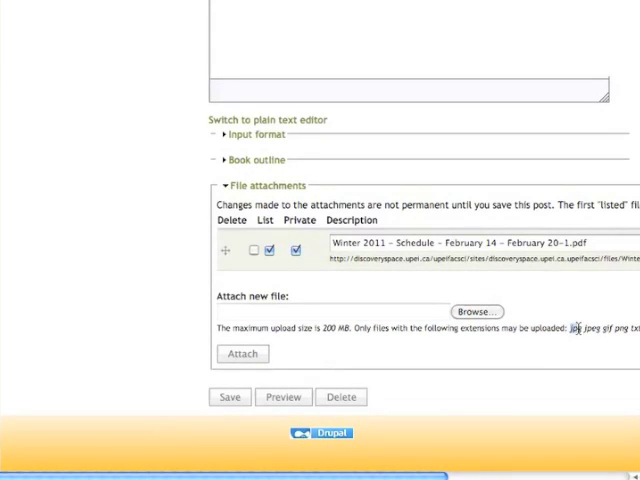
mouse_move(492, 348)
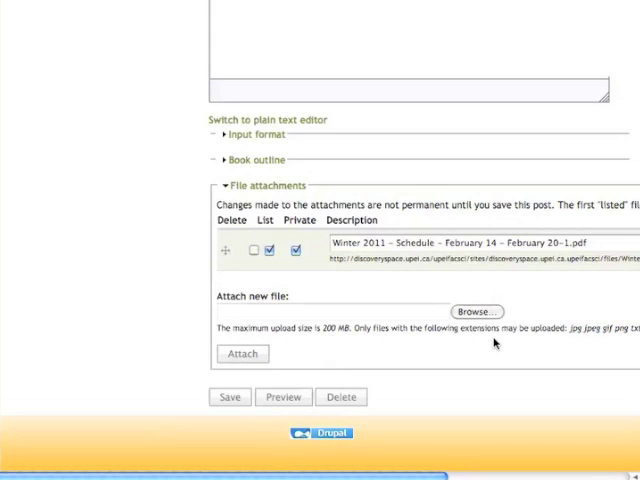
mouse_move(344, 288)
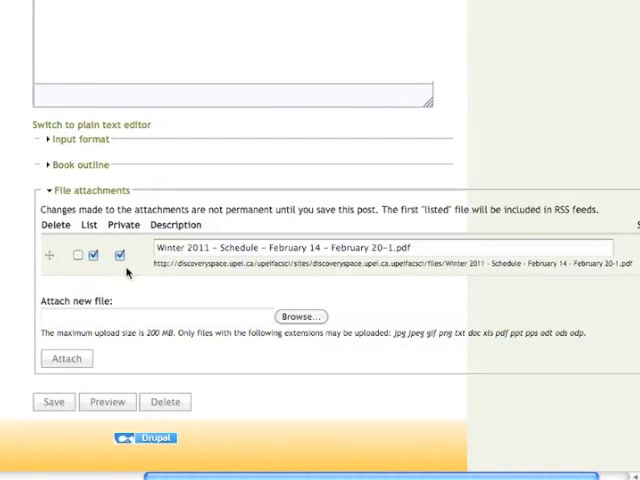
Step: Rewrite the attachment's description to 'Winter Swim'
click(120, 256)
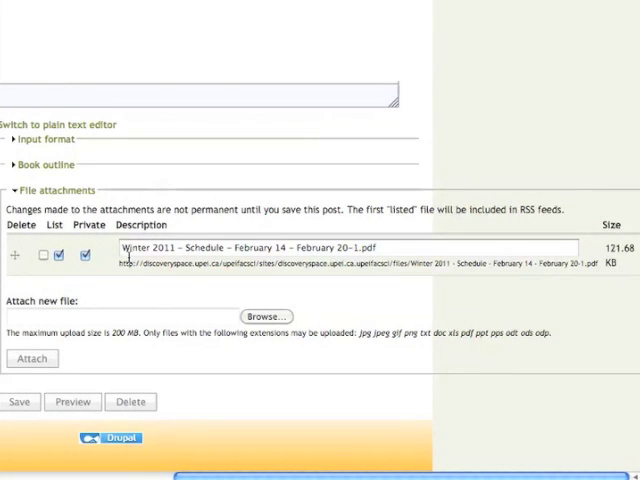
mouse_move(316, 252)
text(Win)
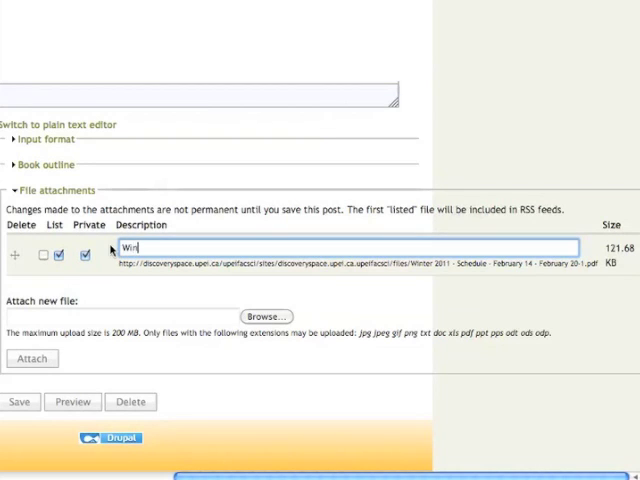
text(ter)
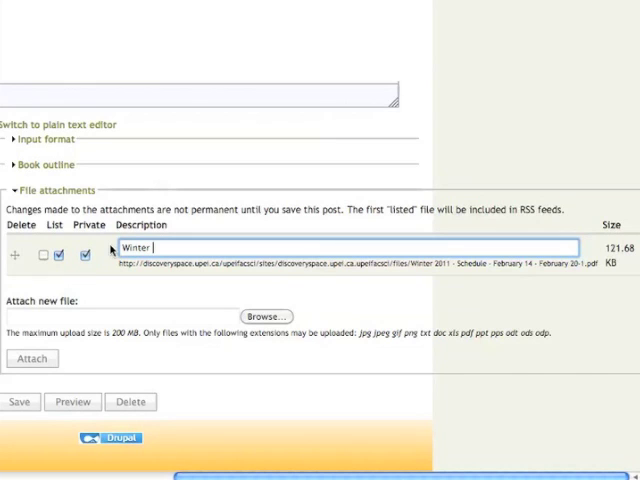
text(Swim)
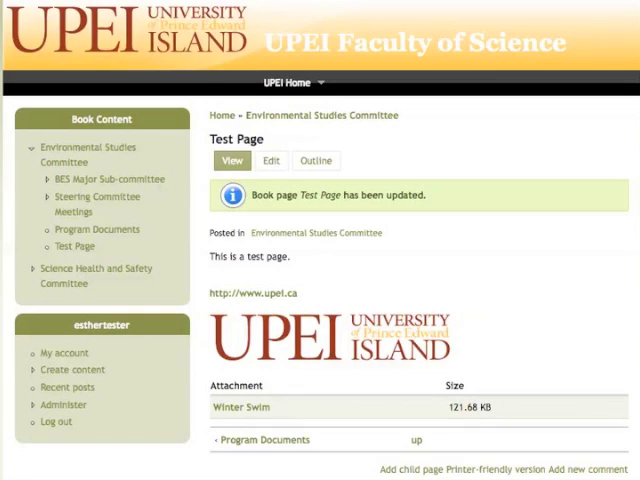
mouse_move(266, 260)
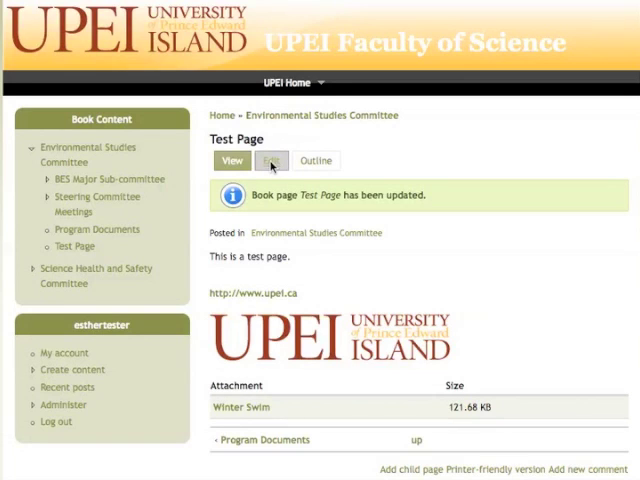
Step: Mark the Winter Swim attachment for deletion on Test Page's edit form
click(272, 160)
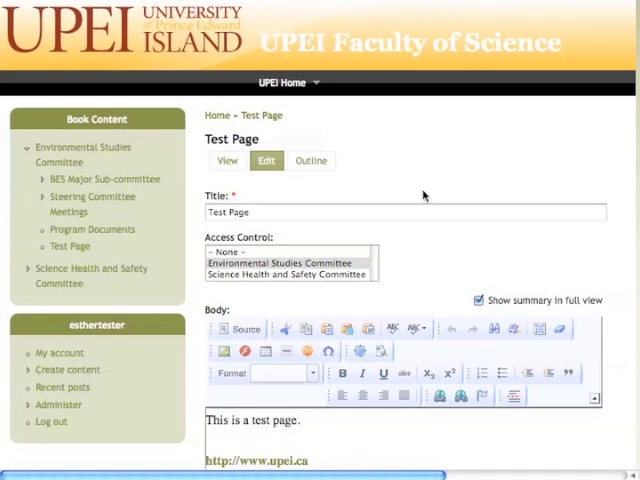
scroll(down, 3)
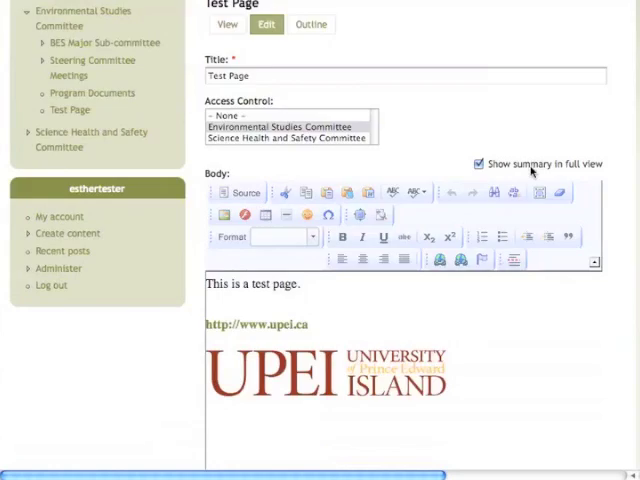
scroll(down, 3)
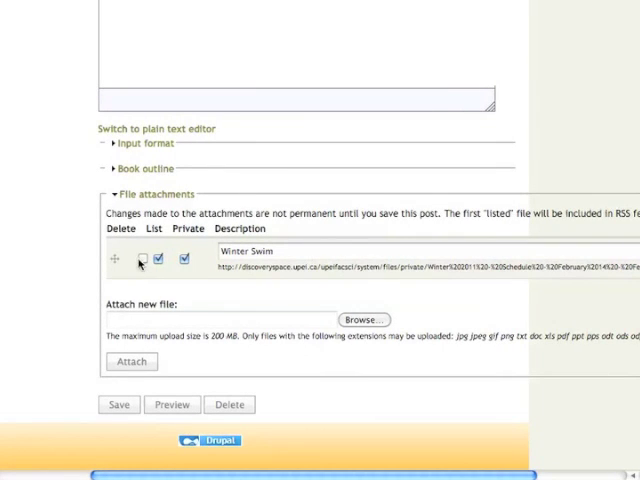
click(144, 258)
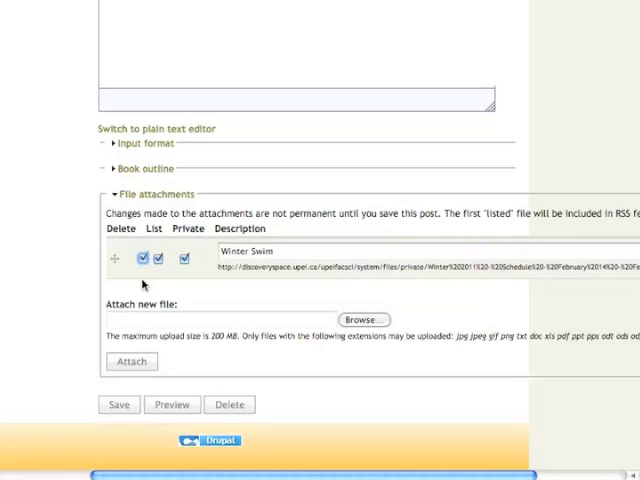
mouse_move(136, 344)
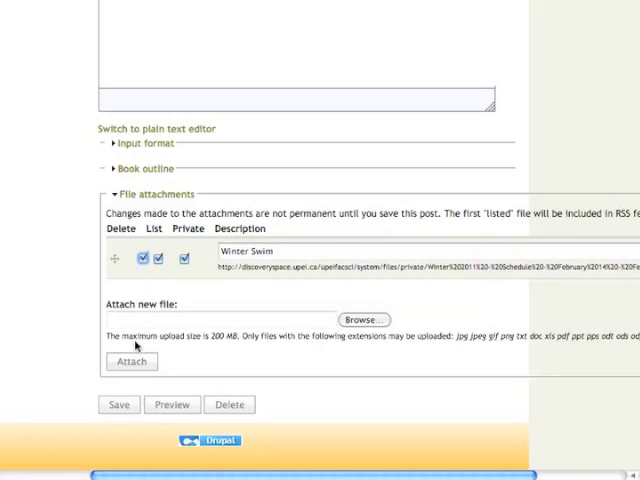
mouse_move(224, 422)
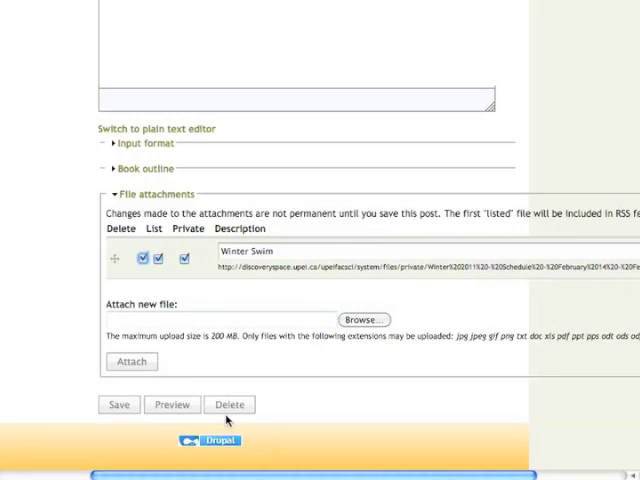
mouse_move(160, 440)
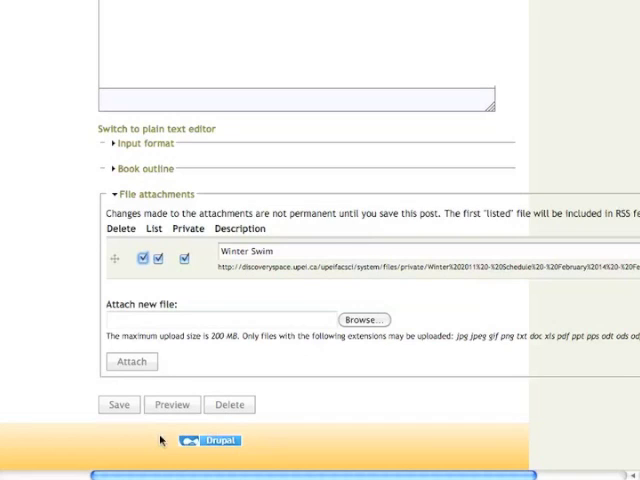
mouse_move(108, 430)
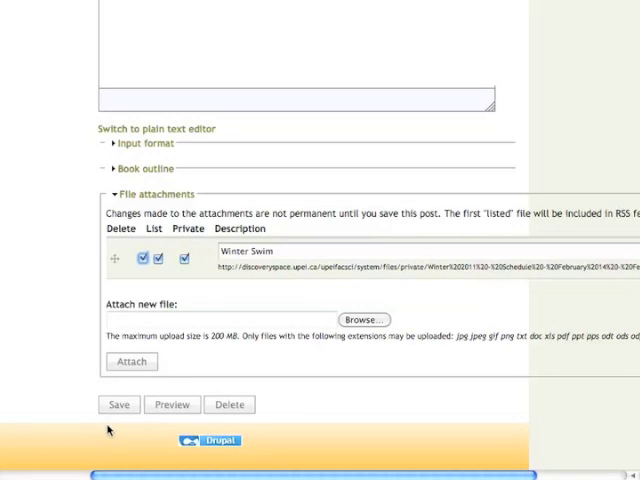
mouse_move(92, 416)
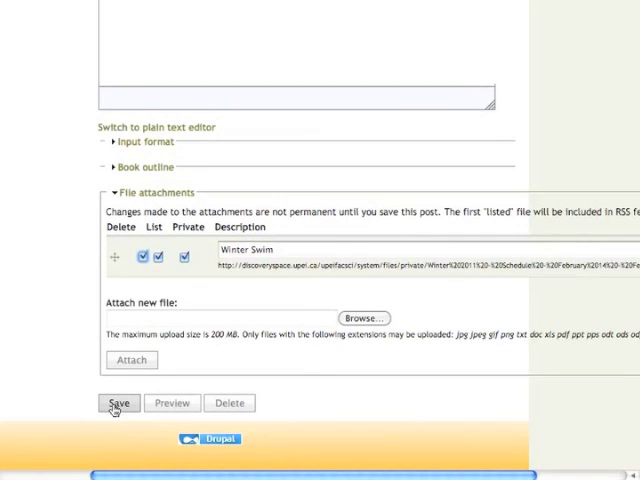
Step: Save Test Page so the Winter Swim attachment is removed
click(118, 404)
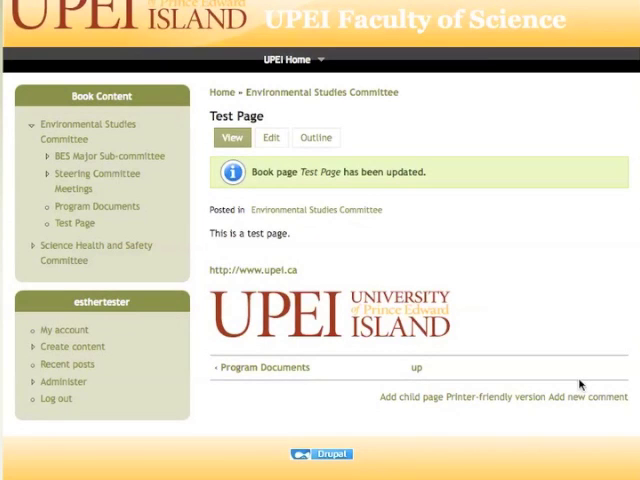
mouse_move(356, 224)
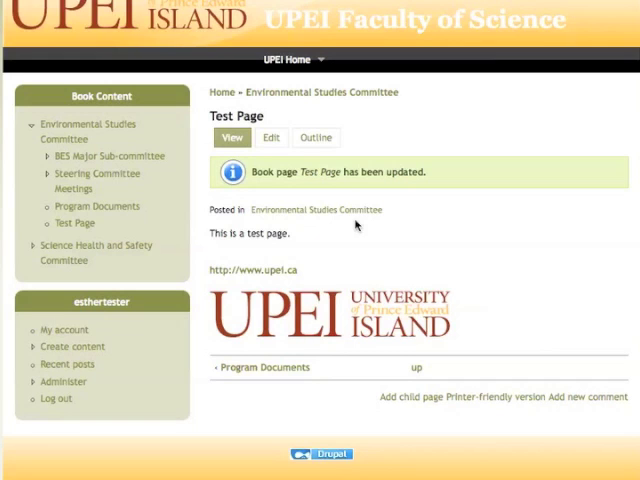
mouse_move(270, 136)
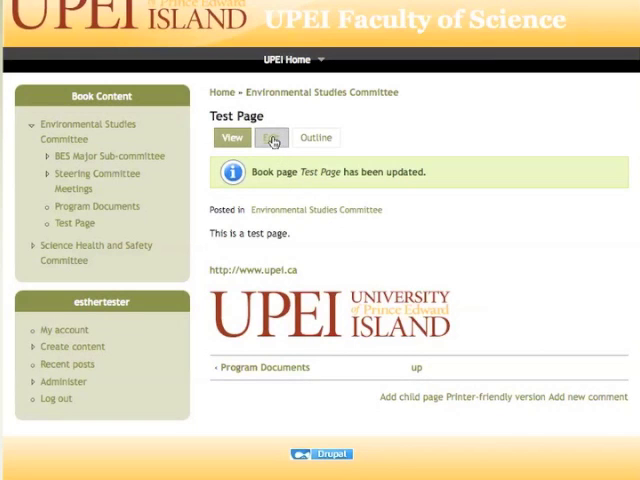
Step: Delete Test Page and return to the Environmental Studies Committee book page
click(272, 136)
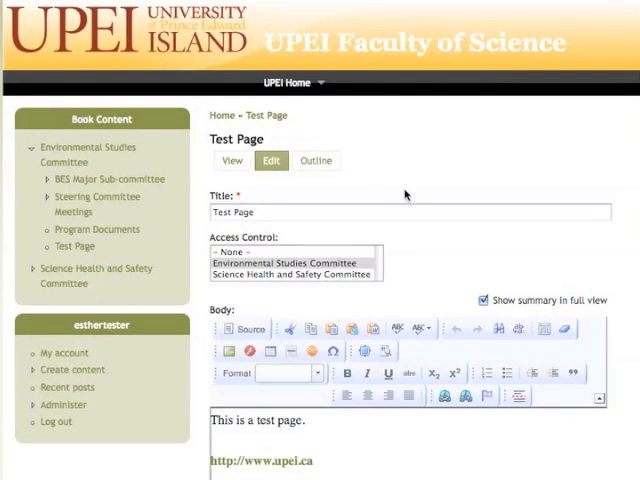
scroll(down, 3)
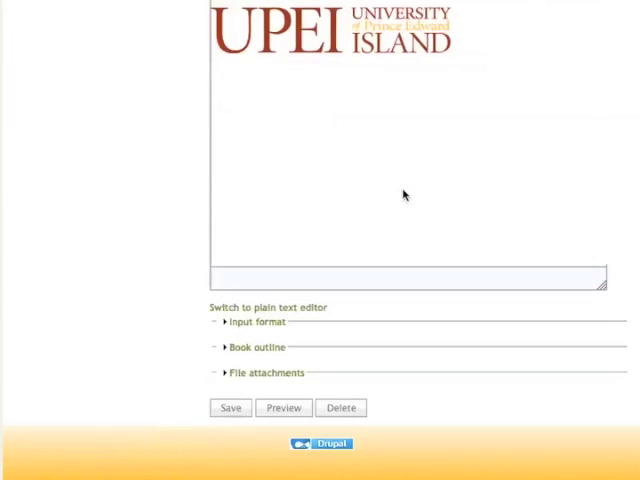
mouse_move(344, 412)
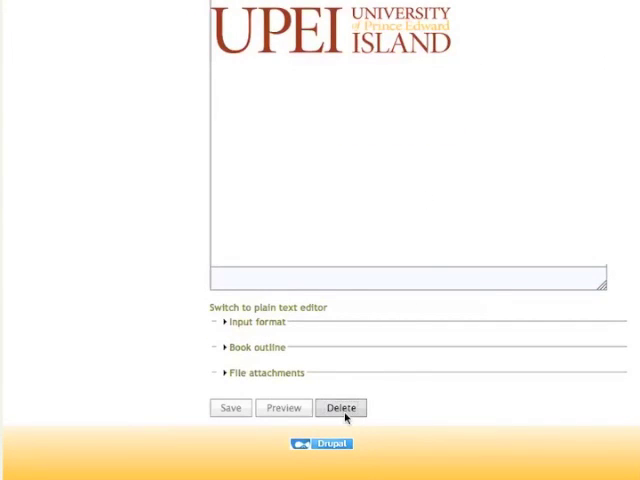
click(340, 408)
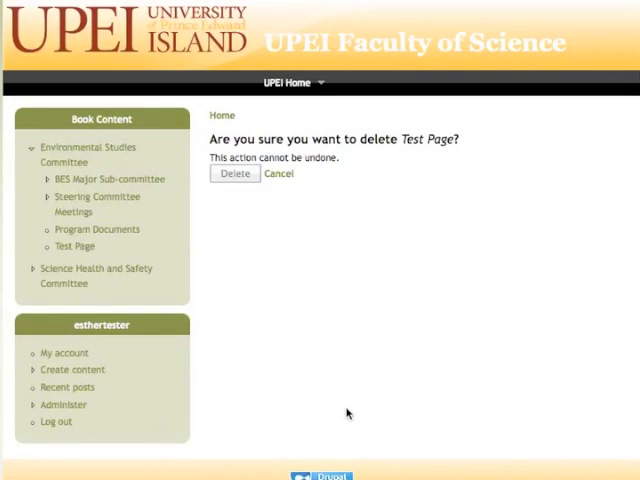
mouse_move(322, 260)
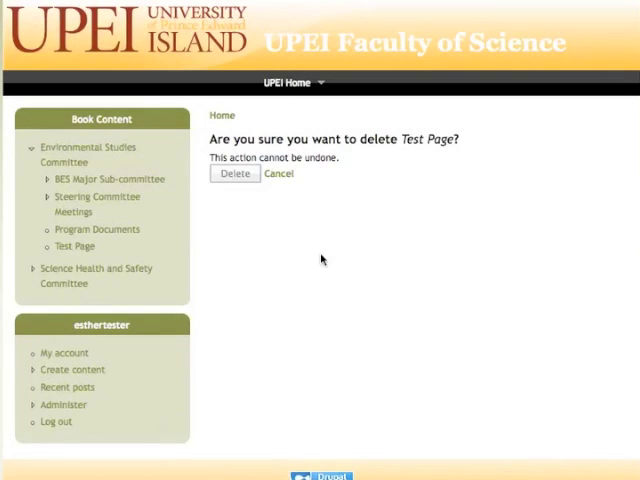
mouse_move(236, 192)
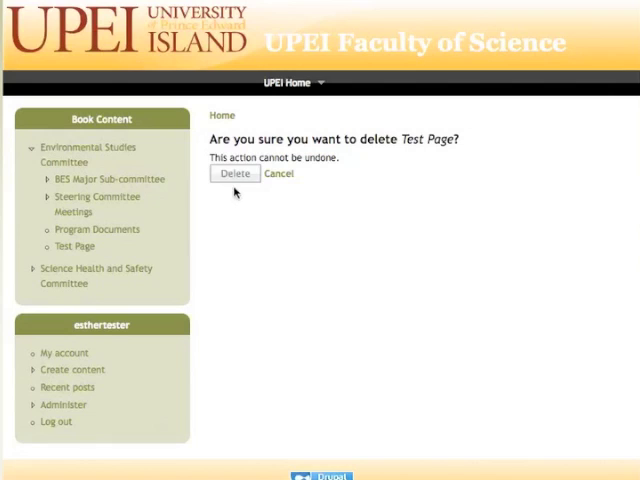
click(236, 172)
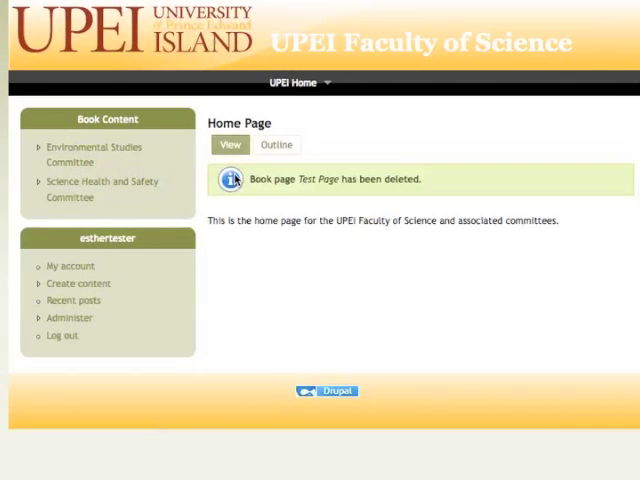
mouse_move(284, 268)
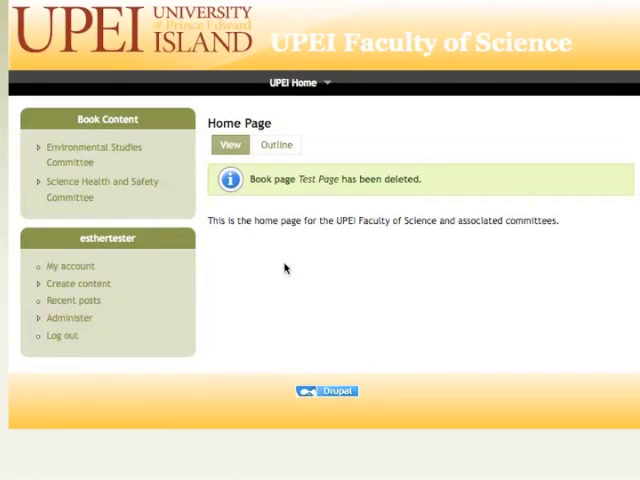
mouse_move(128, 150)
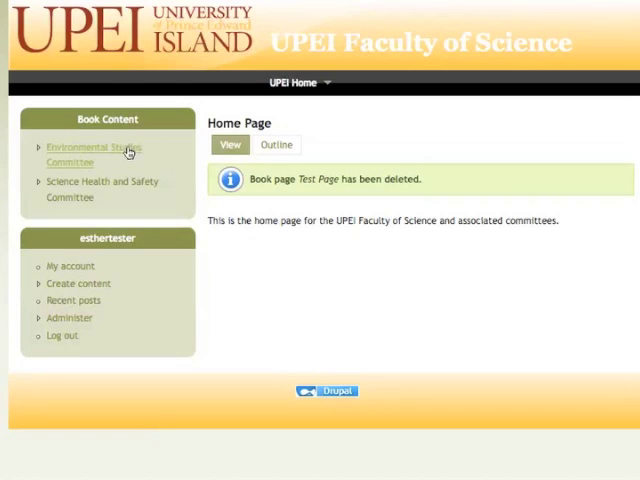
click(92, 148)
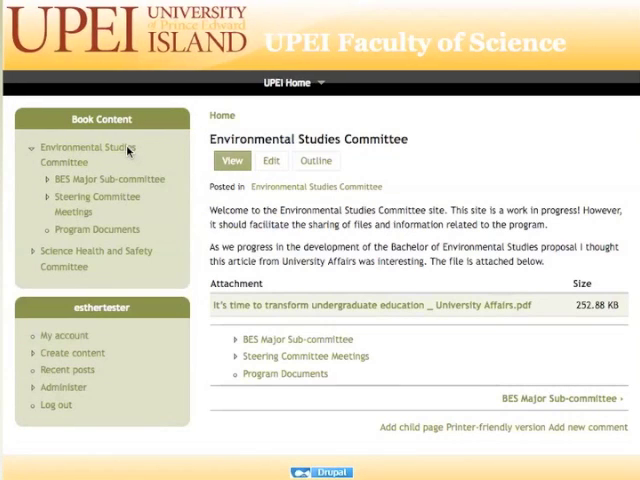